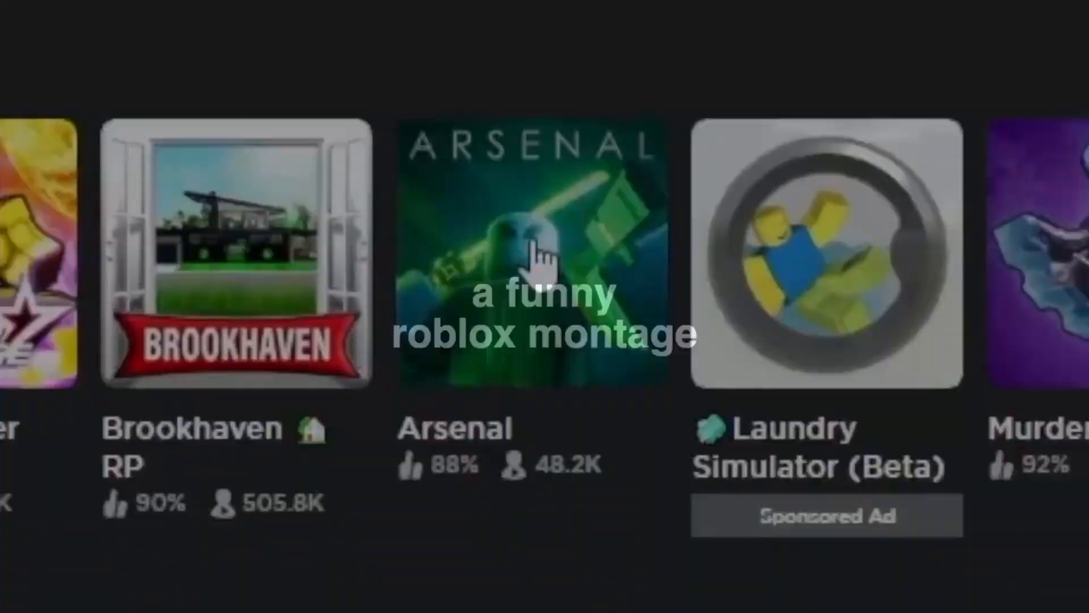
Step: Open the Arsenal game from the Roblox home page
left_click(538, 263)
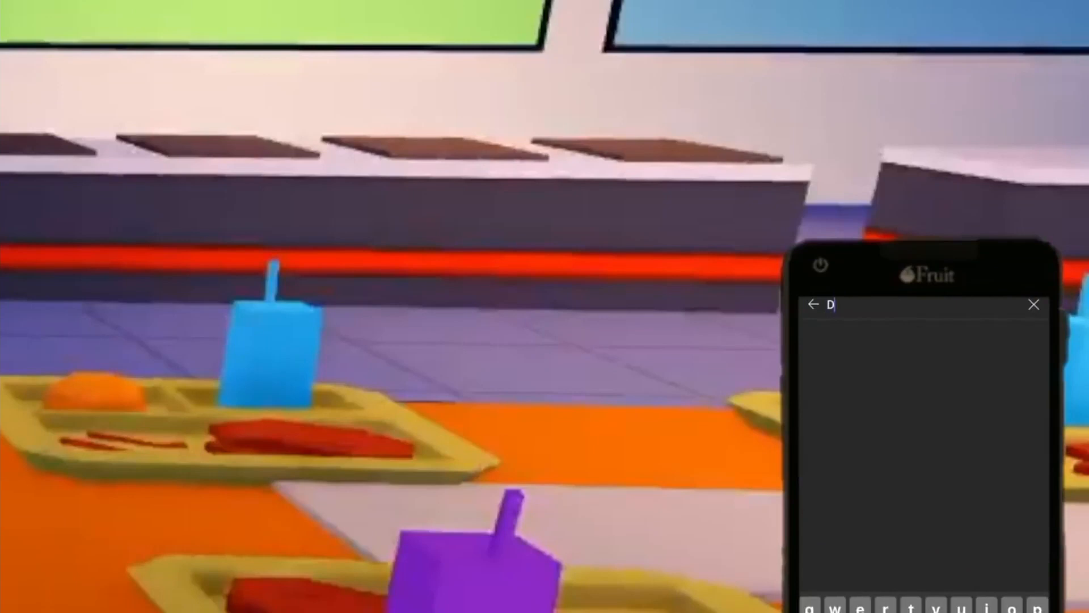
Step: Search 'dream running music' on the in-game phone and play the 10 HOURS video
type("ream runnjng")
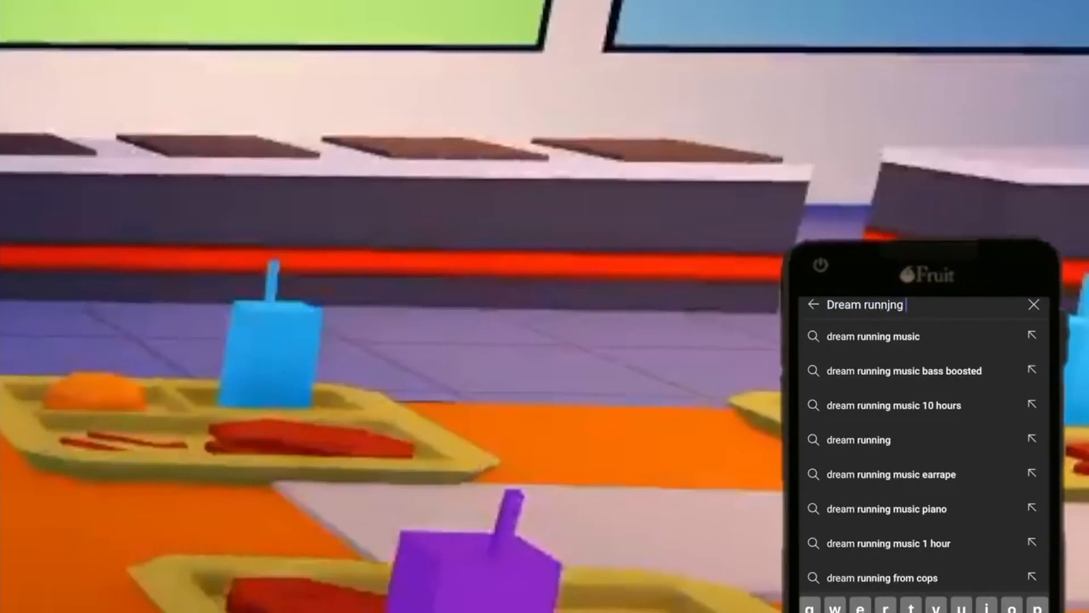
left_click(872, 336)
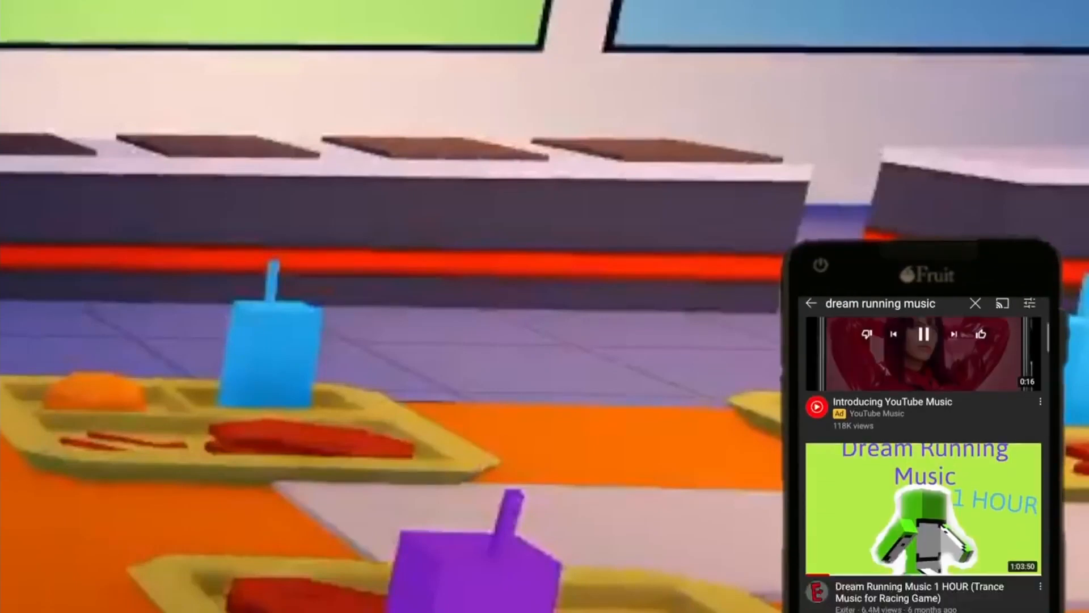
scroll("down", 3)
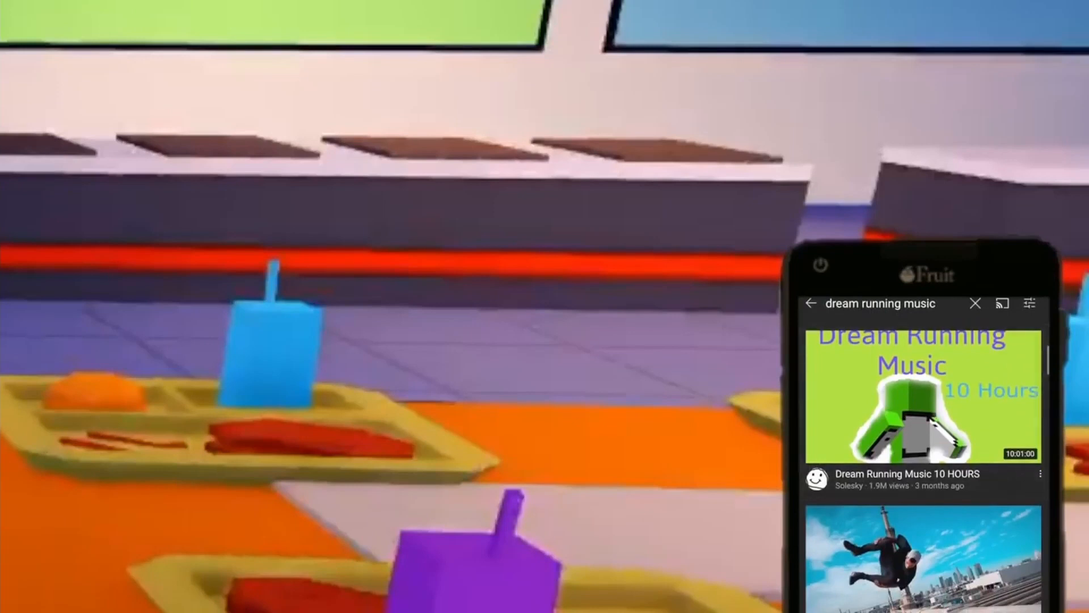
left_click(924, 396)
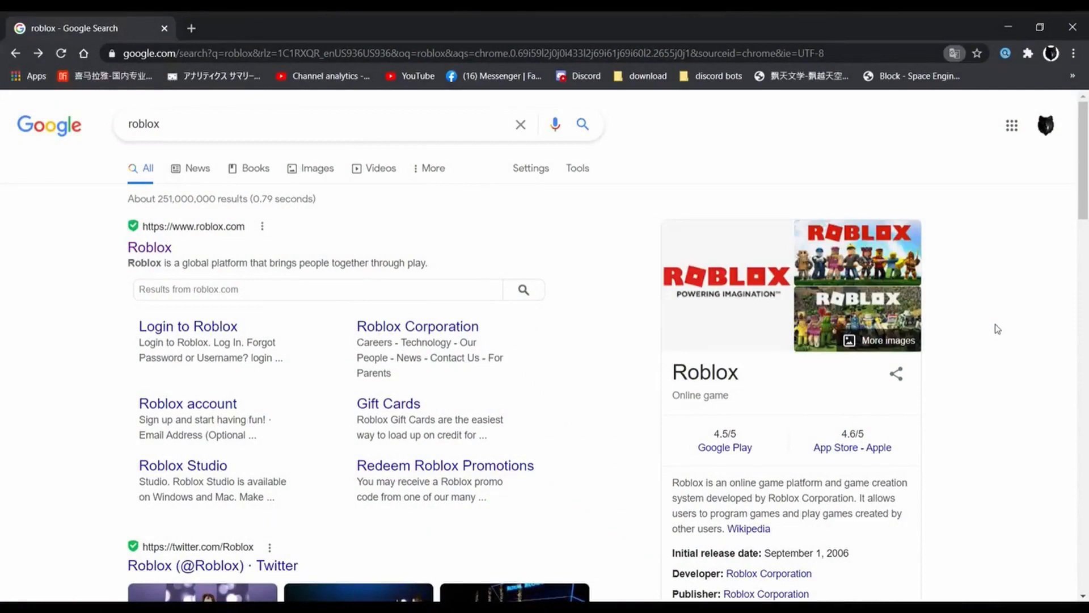
mouse_move(3, 314)
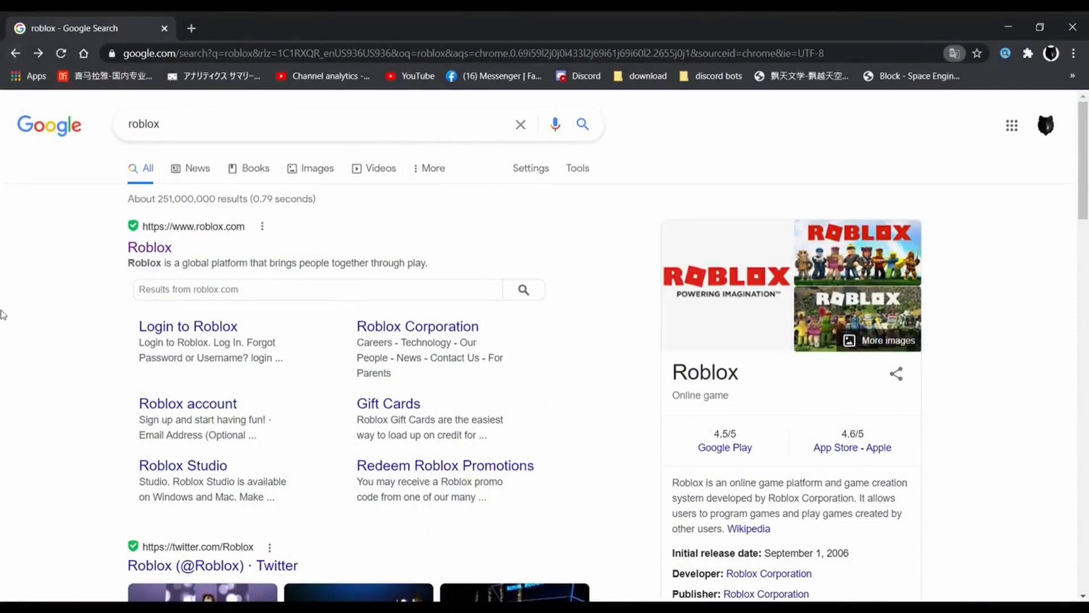
mouse_move(458, 186)
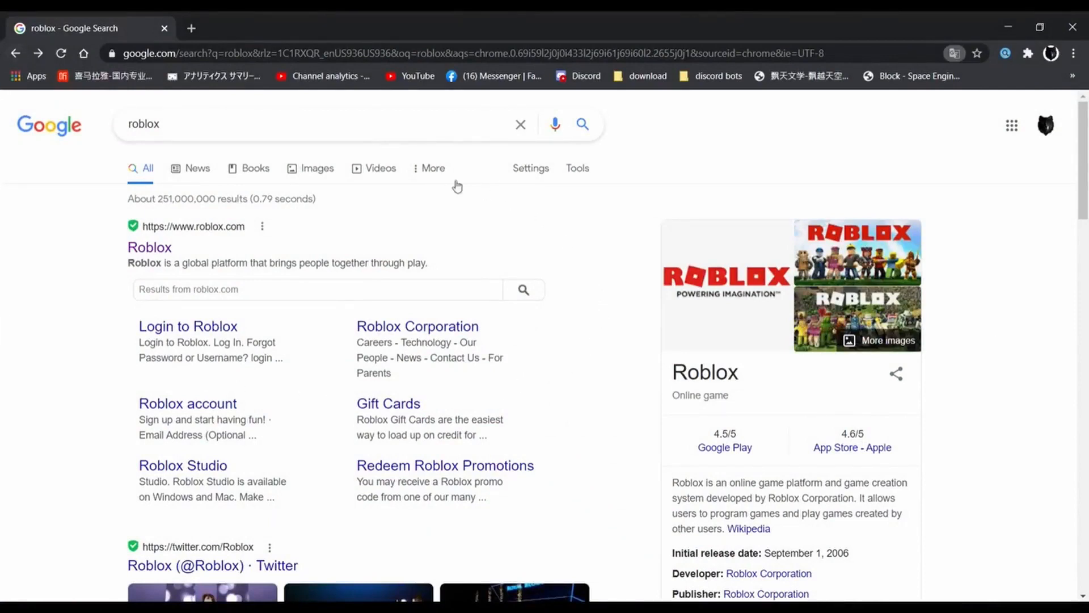
mouse_move(188, 142)
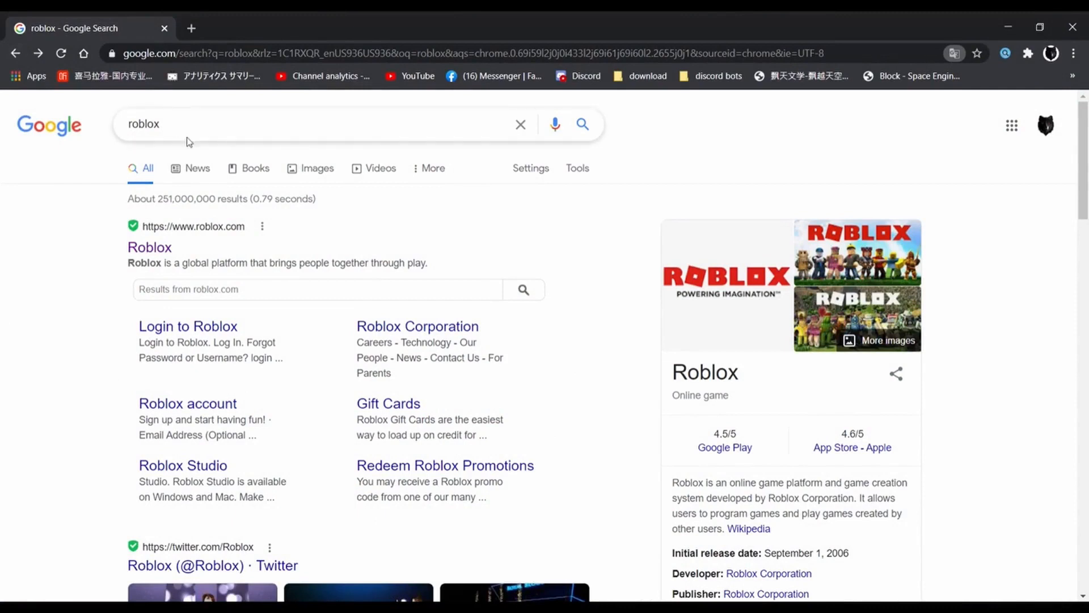
mouse_move(163, 251)
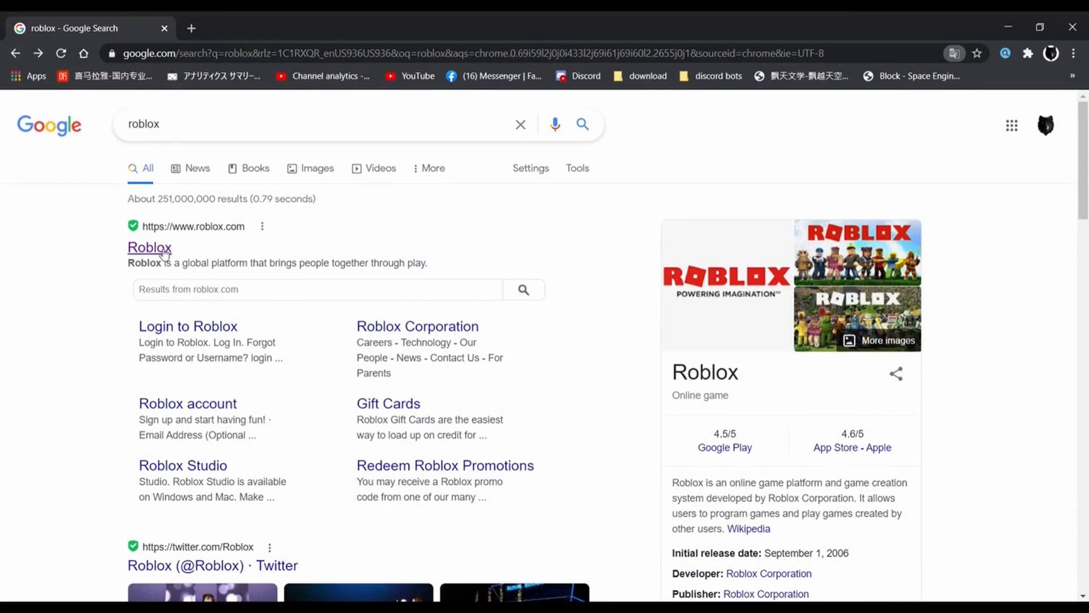
left_click(149, 247)
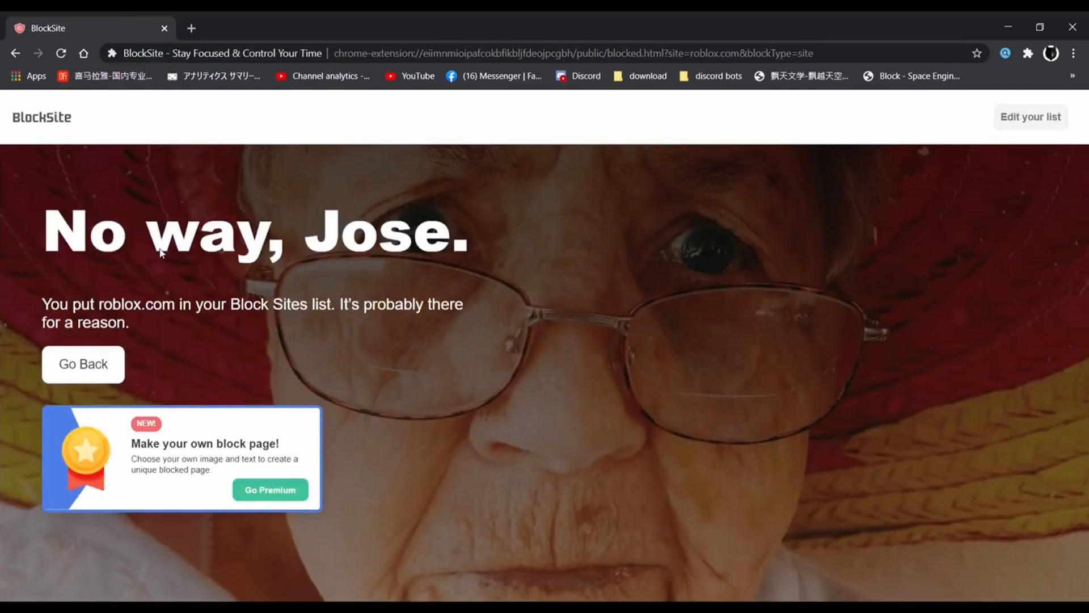
mouse_move(133, 320)
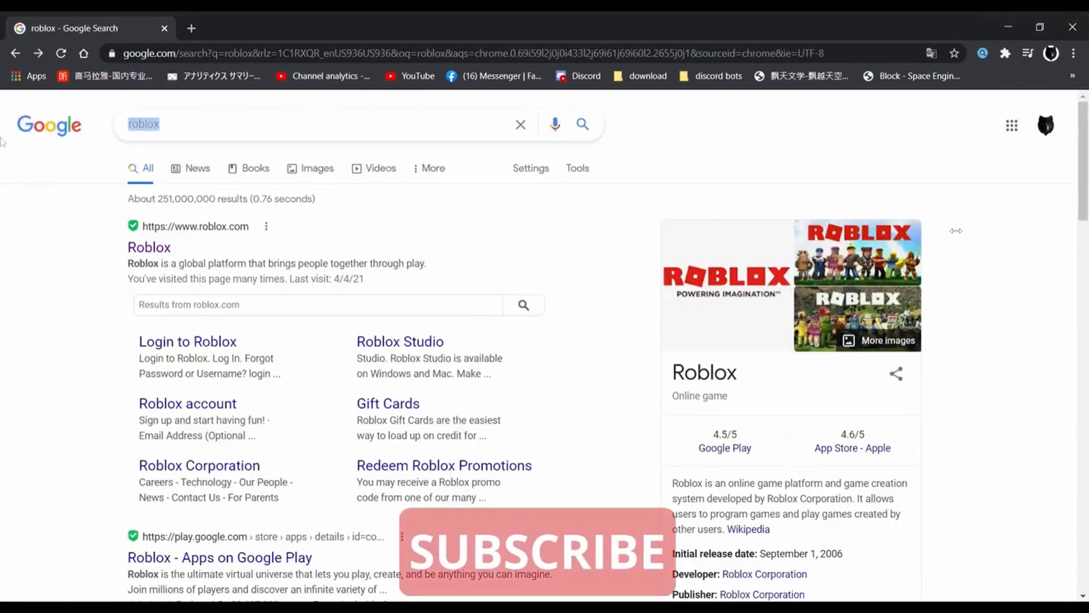
Step: Search Google for 'onwork online' and open the OnWorks Linux hosting result
type("onwork o")
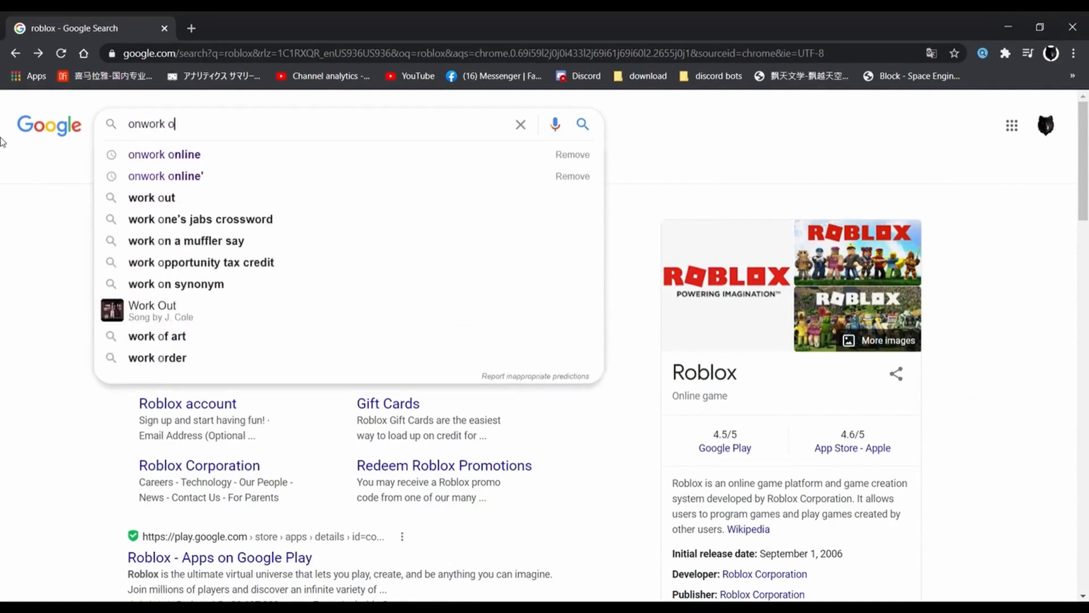
left_click(164, 154)
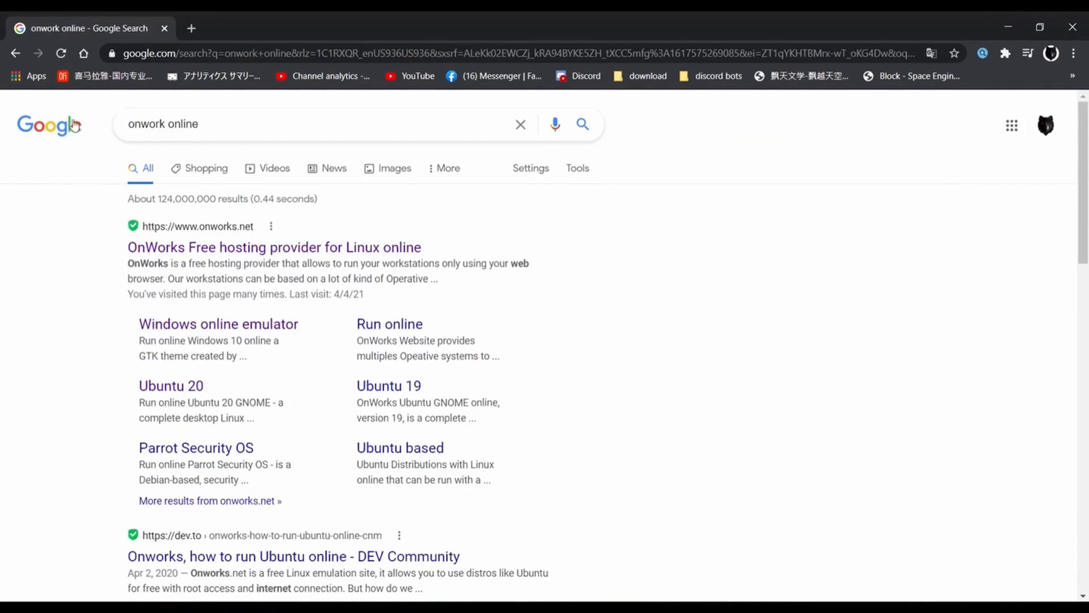
mouse_move(121, 244)
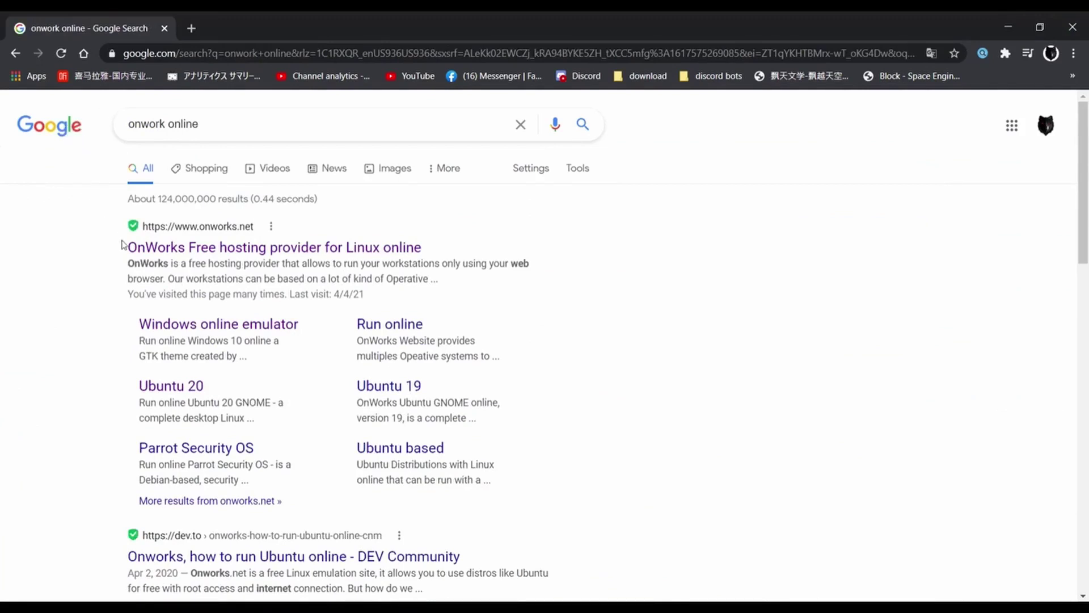
mouse_move(192, 261)
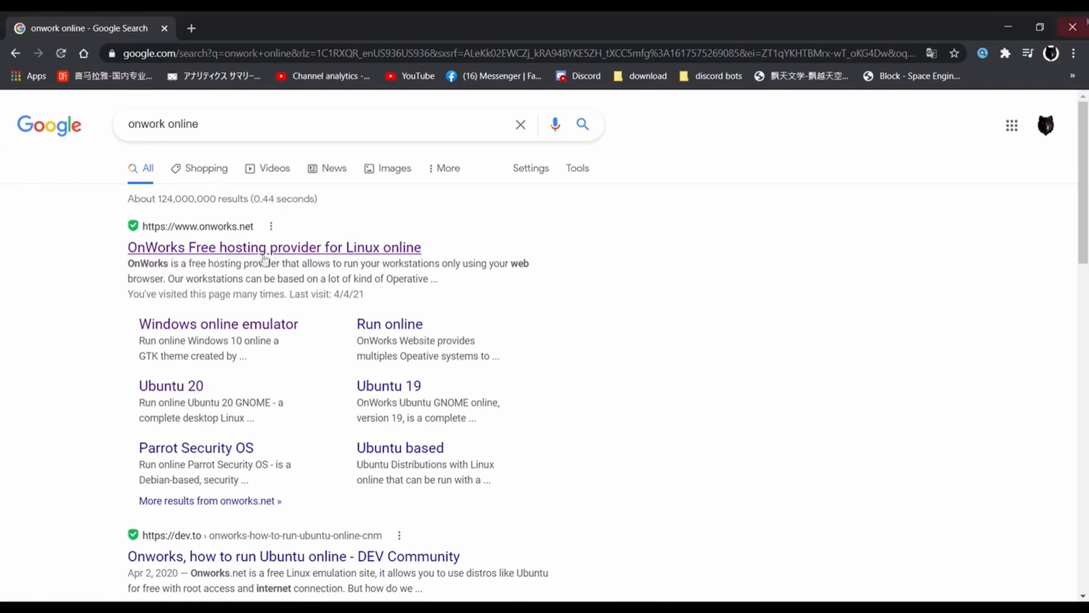
left_click(273, 246)
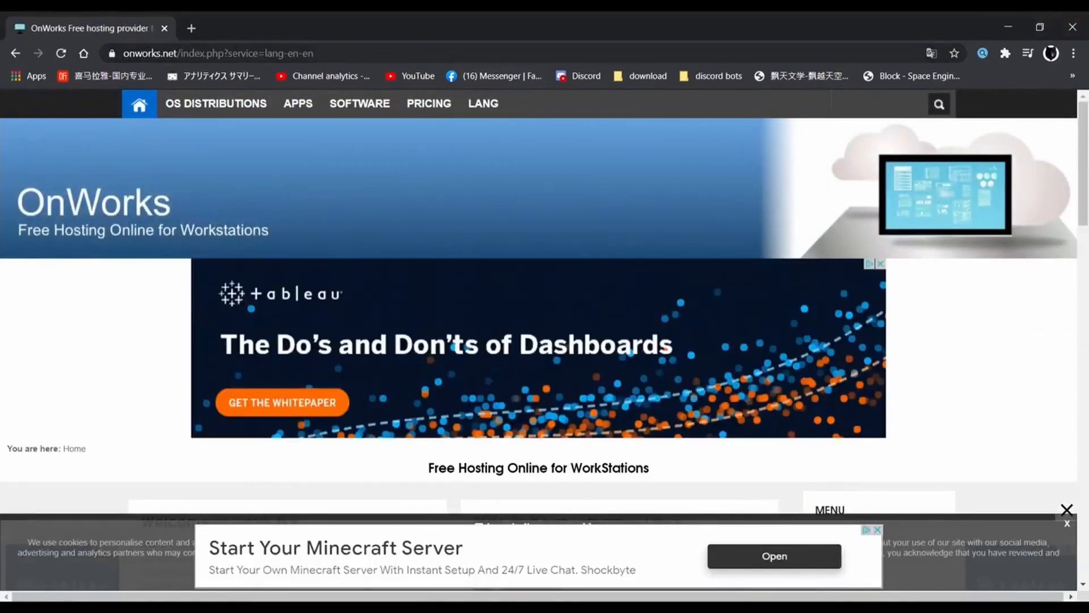
mouse_move(516, 182)
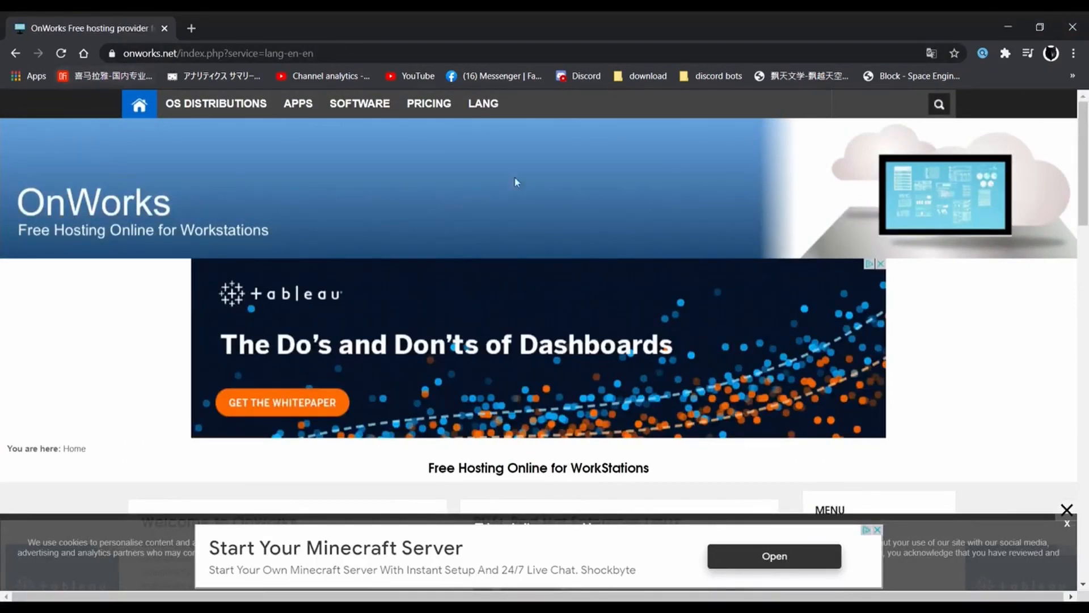
mouse_move(56, 146)
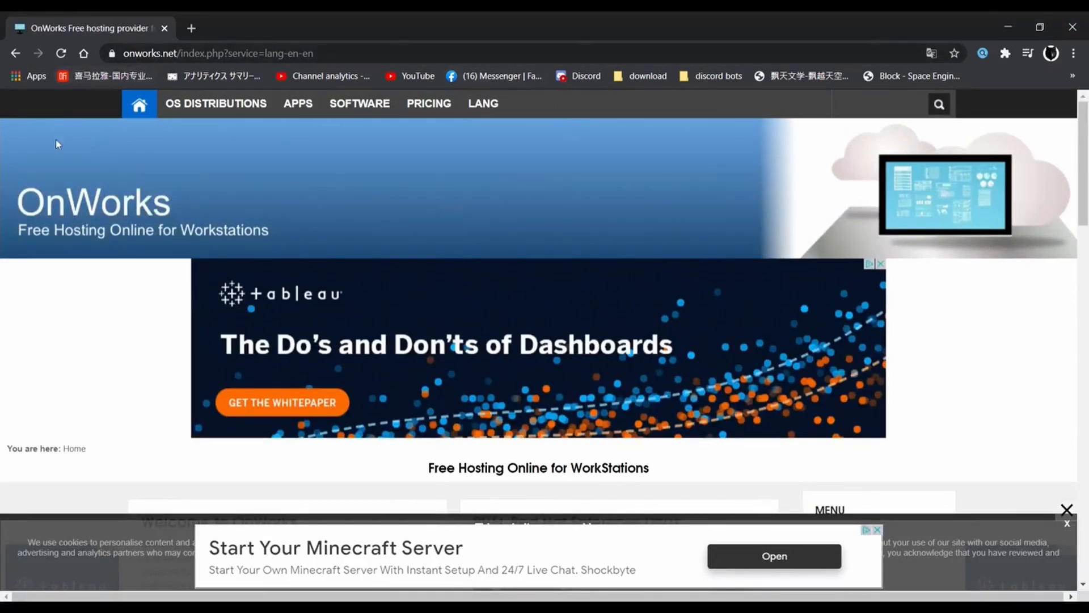
mouse_move(425, 127)
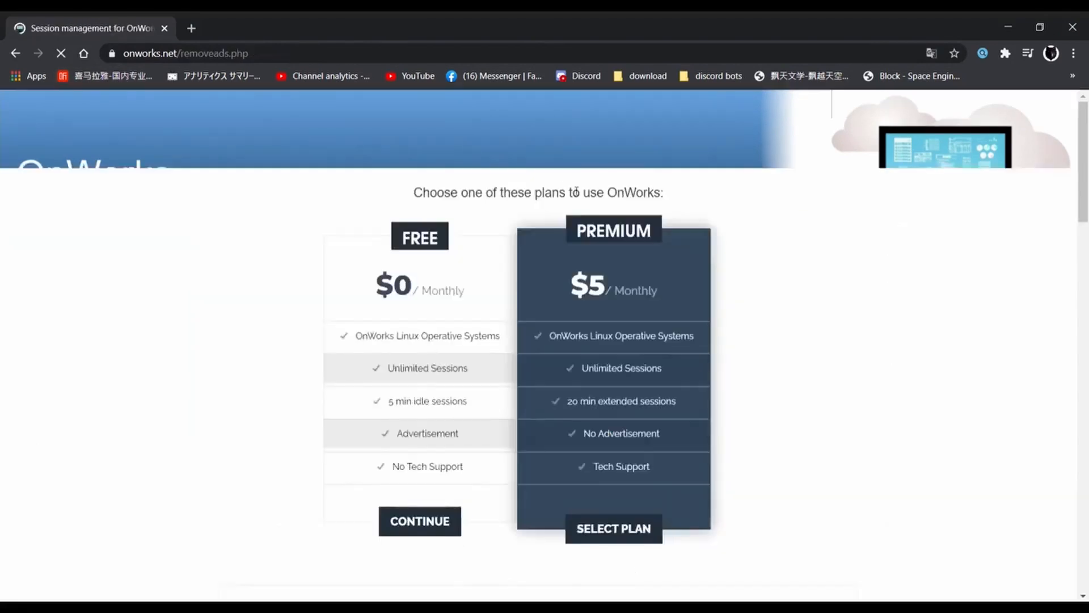
Step: Scroll to the plans and continue with the FREE plan
scroll("down", 3)
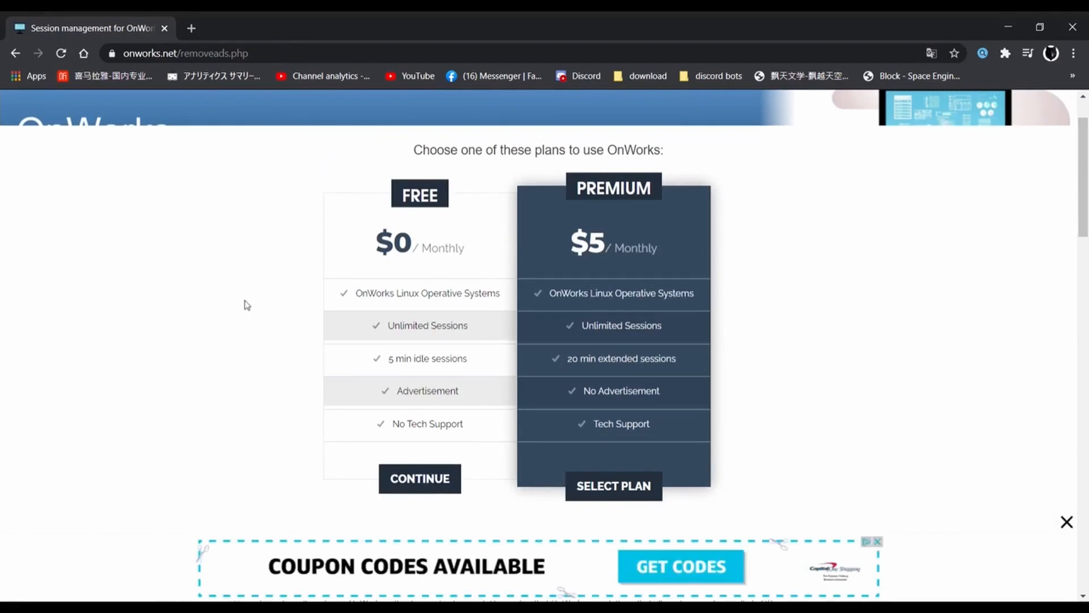
mouse_move(394, 511)
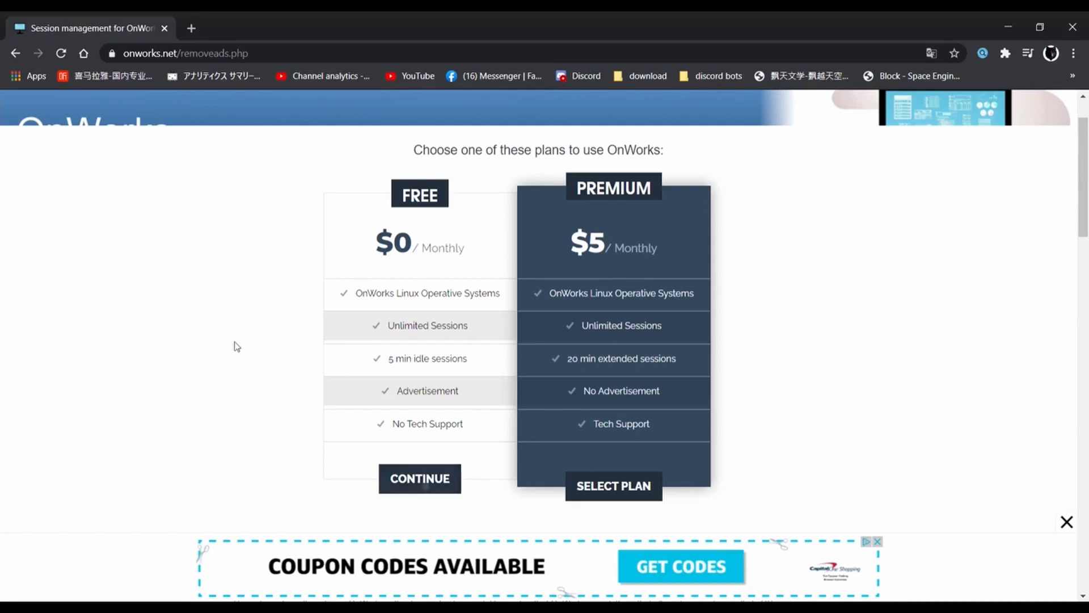
left_click(419, 479)
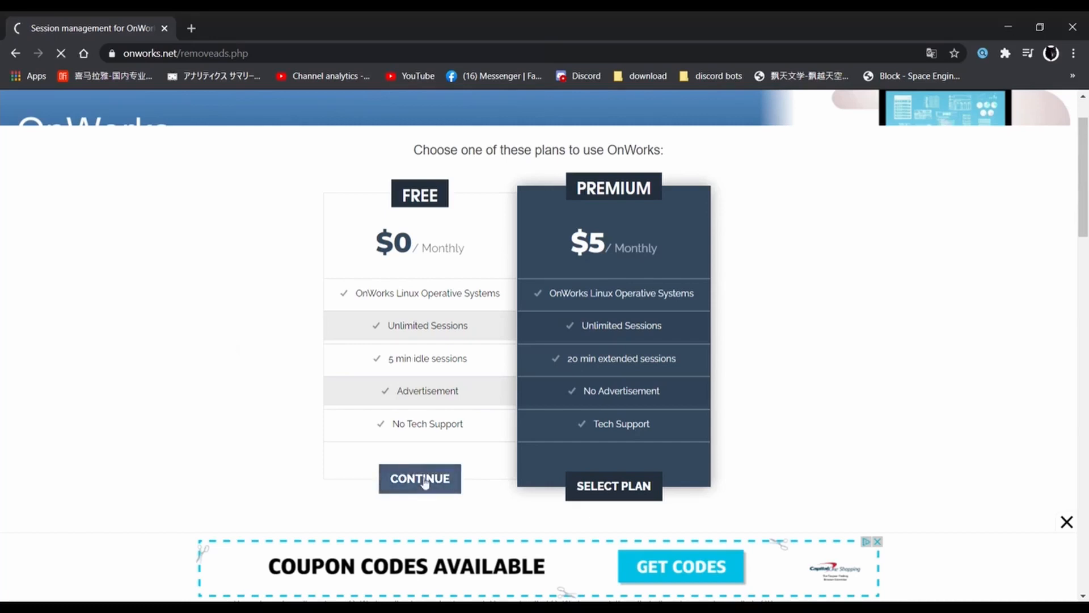
Step: Scroll to the Ubuntu 20 card and click its RUN ONLINE button
left_click(419, 479)
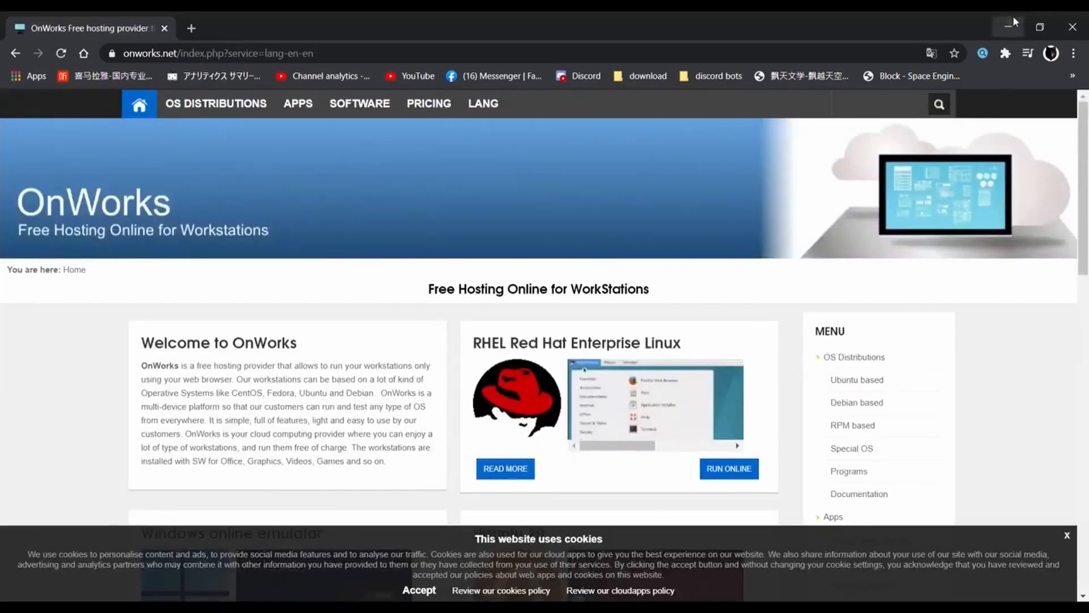
scroll("down", 3)
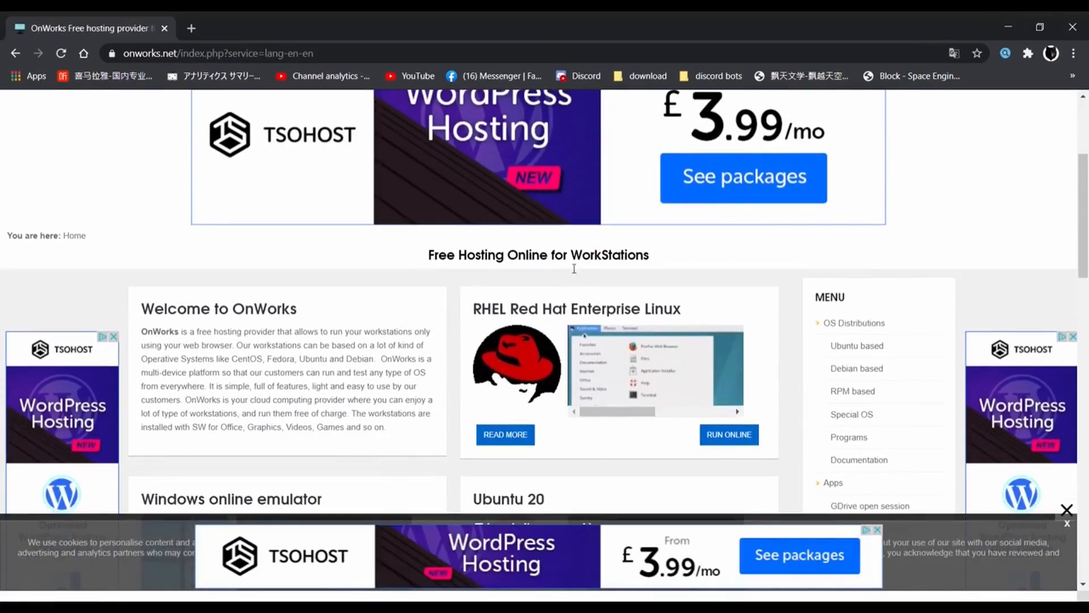
scroll("down", 3)
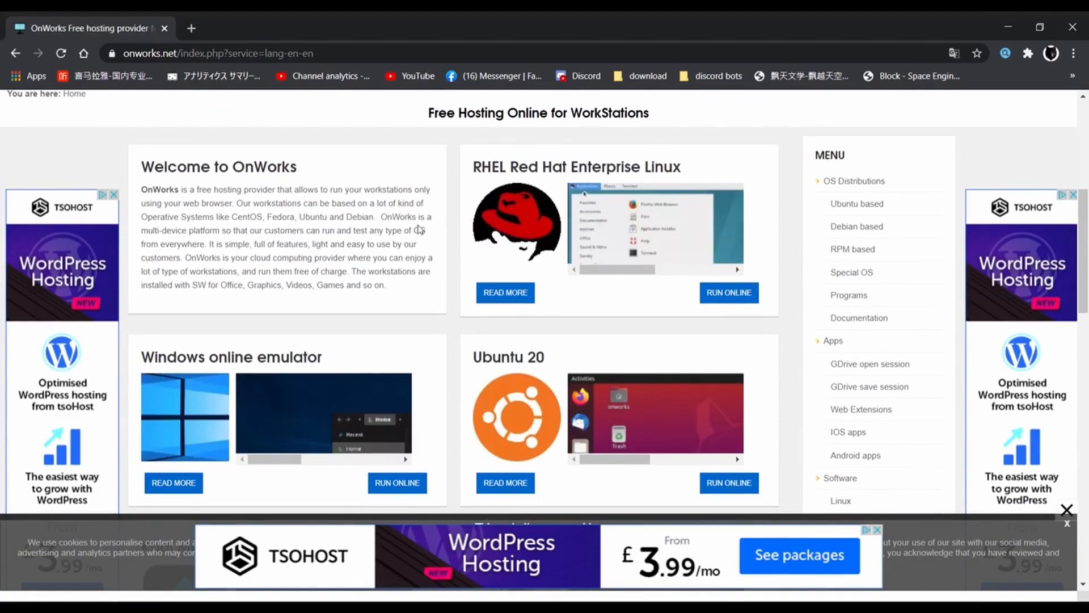
scroll("down", 3)
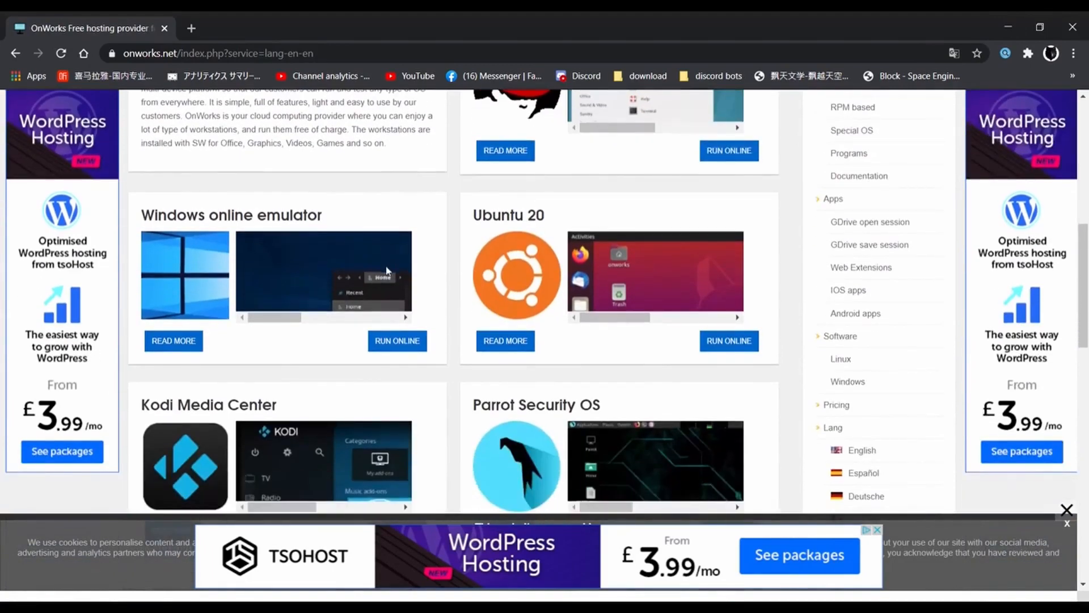
scroll("down", 3)
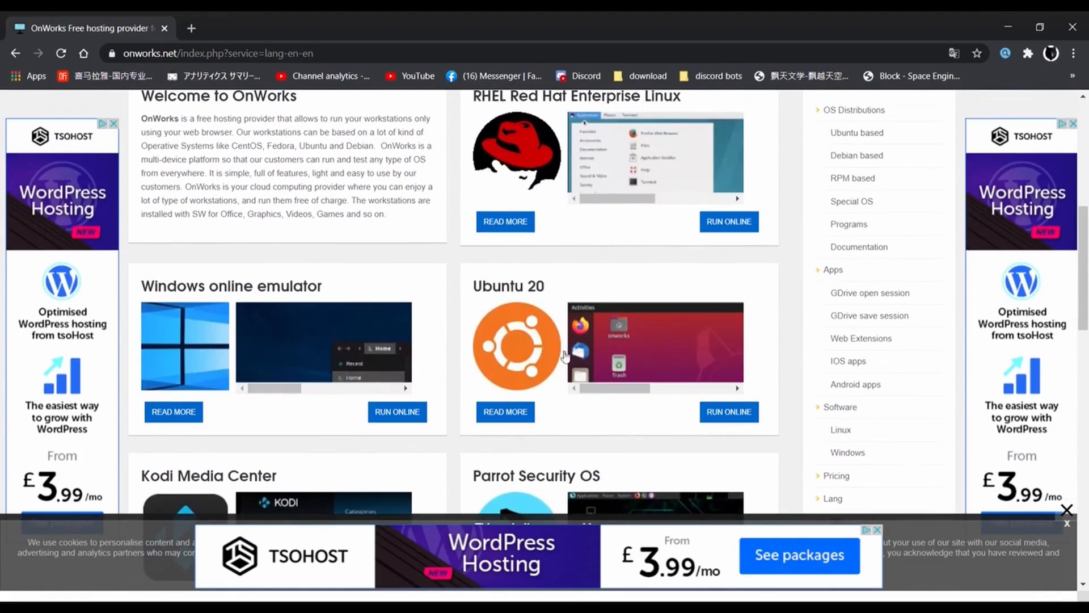
mouse_move(689, 329)
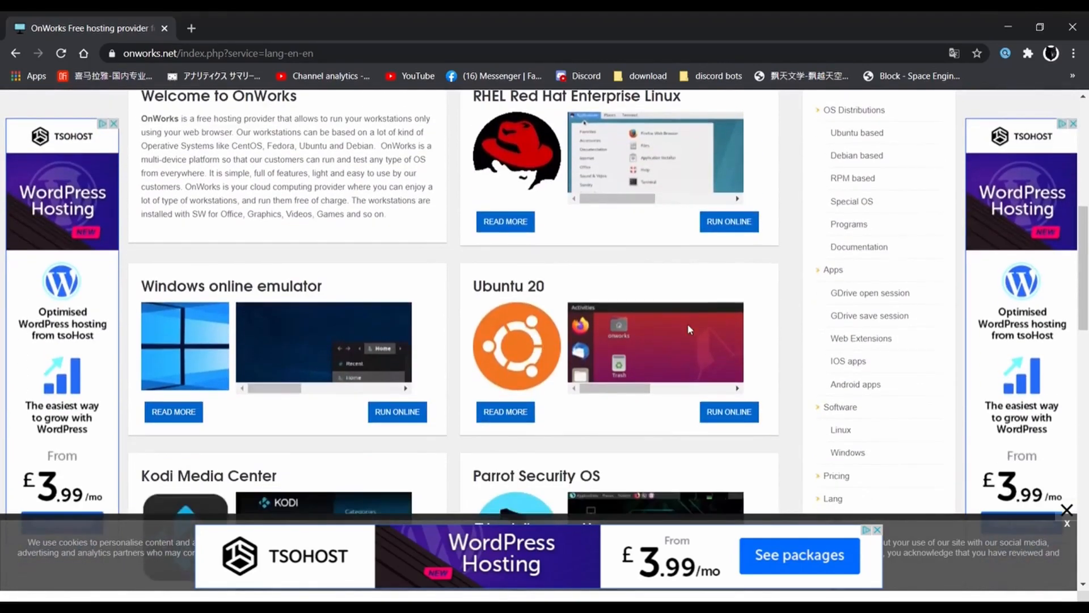
mouse_move(455, 291)
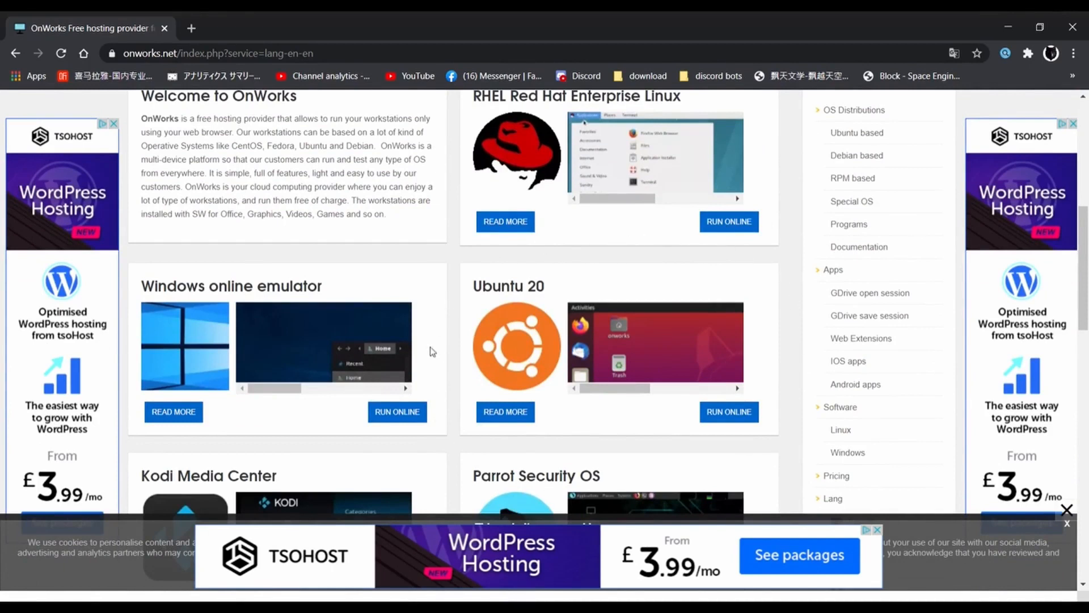
mouse_move(783, 376)
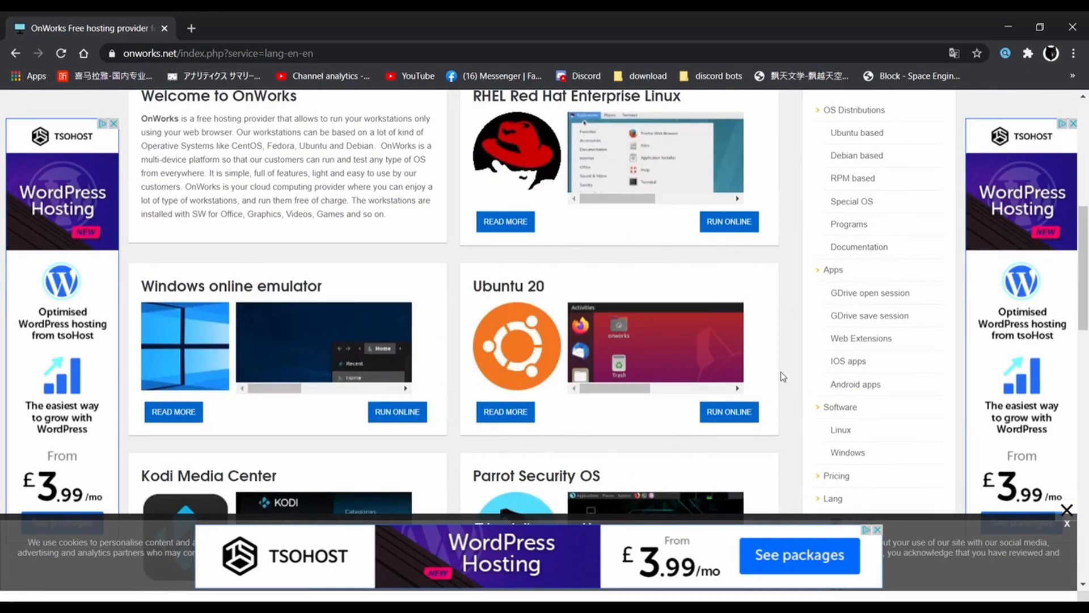
mouse_move(762, 307)
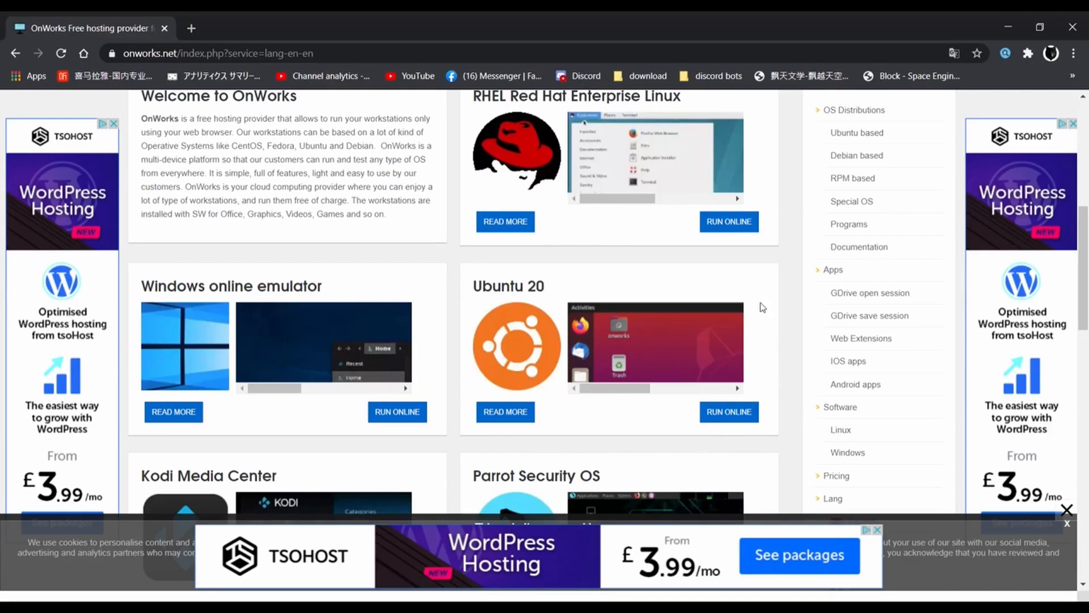
left_click(729, 412)
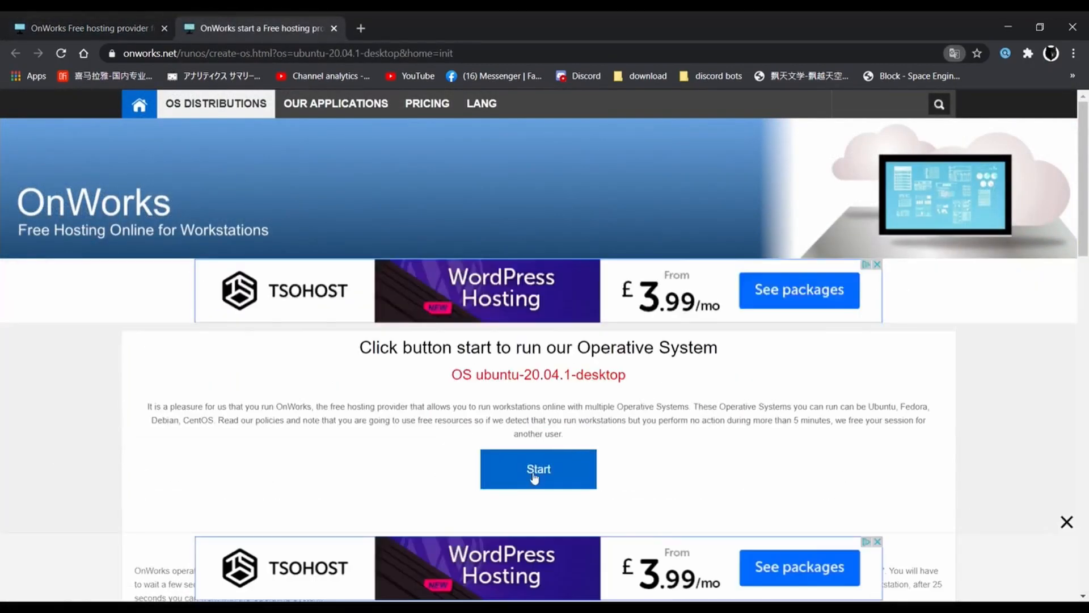
Step: Start the Ubuntu 20.04.1 desktop and enter the running session
left_click(539, 469)
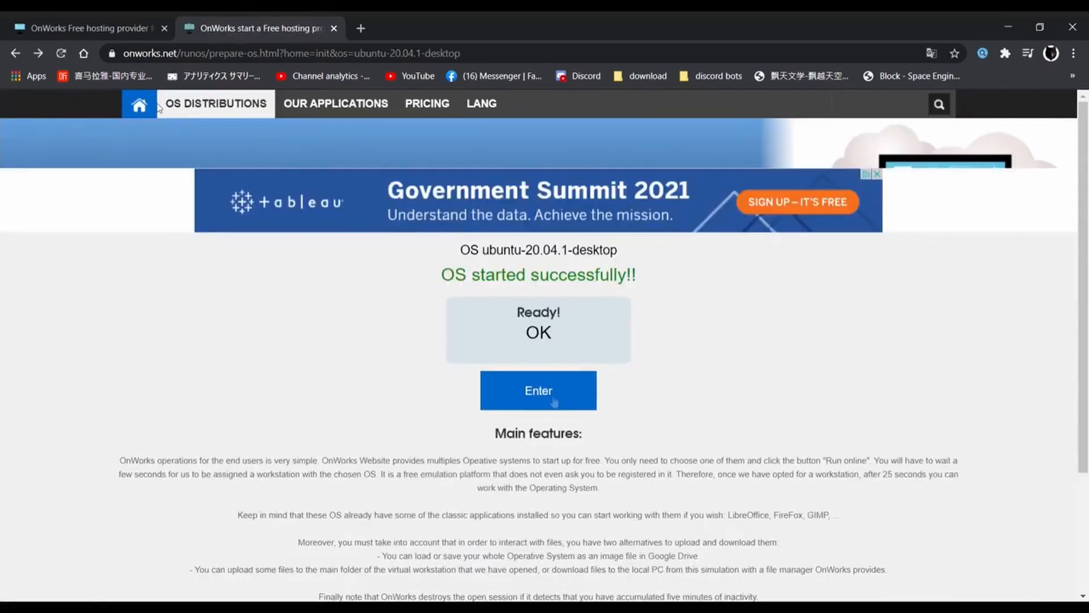
left_click(539, 390)
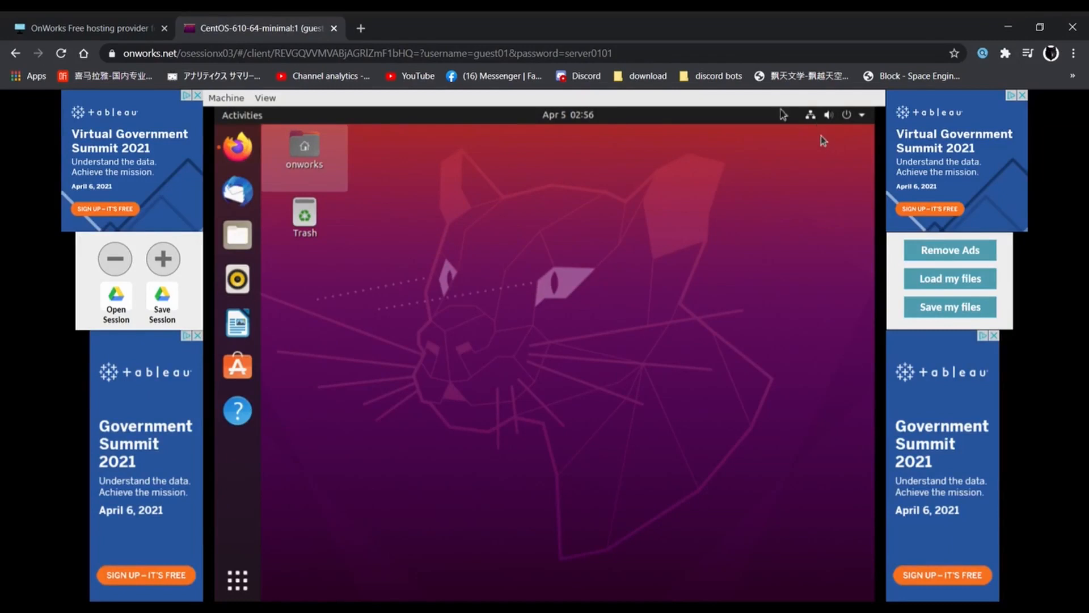
mouse_move(672, 469)
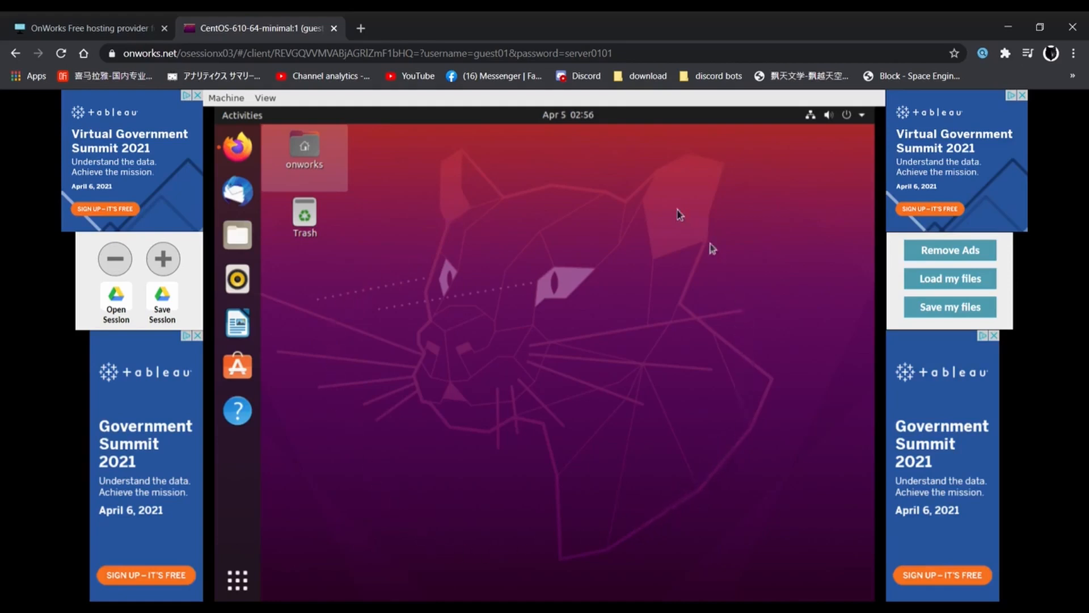
mouse_move(238, 152)
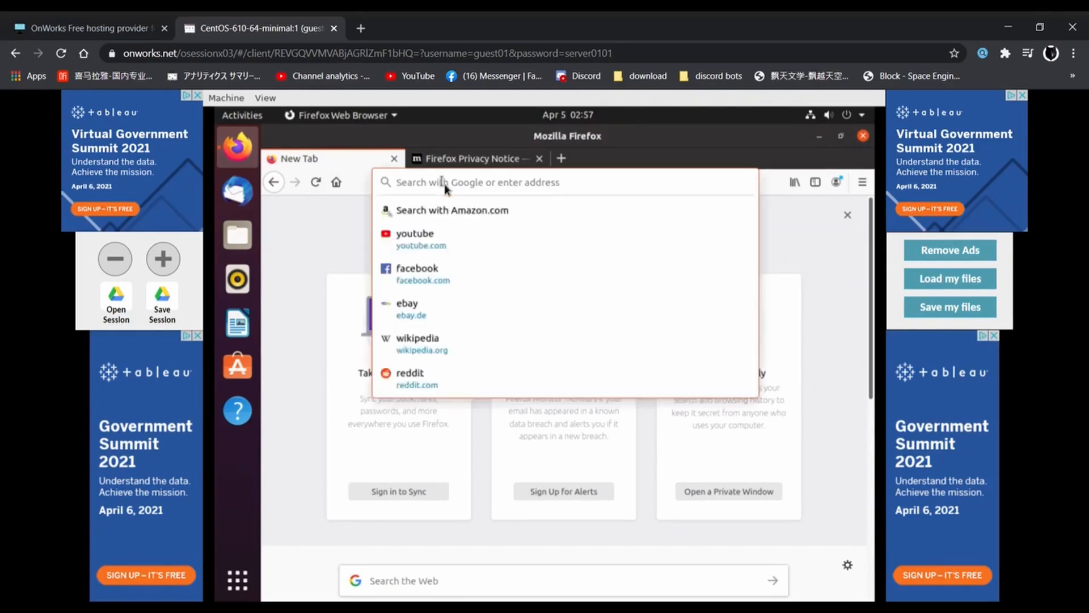
Step: Search 'roblox' from Firefox's address bar and open the official Roblox result
type("roblox")
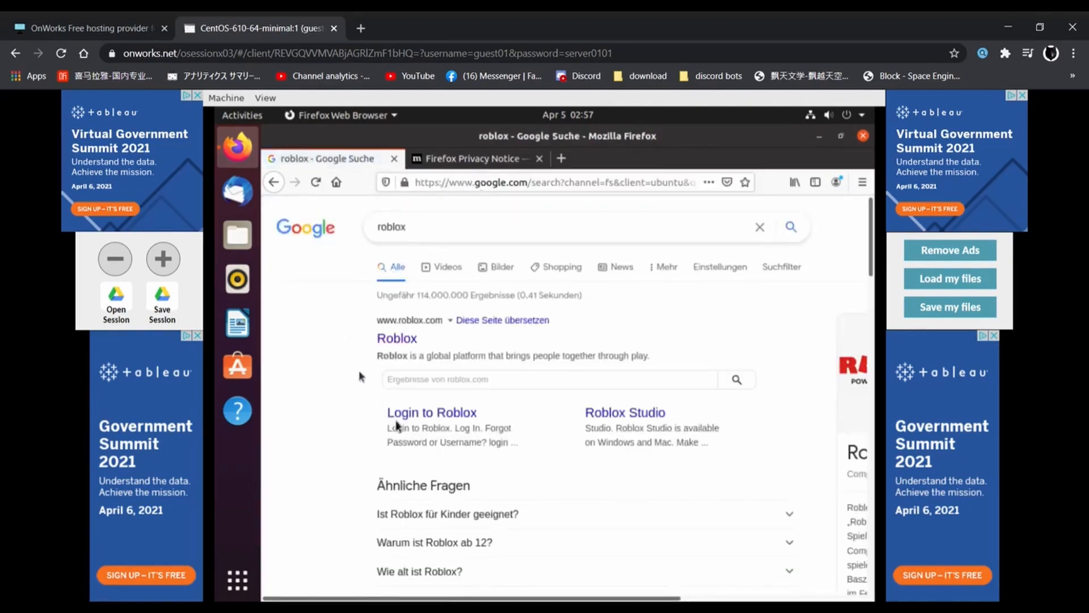
mouse_move(466, 472)
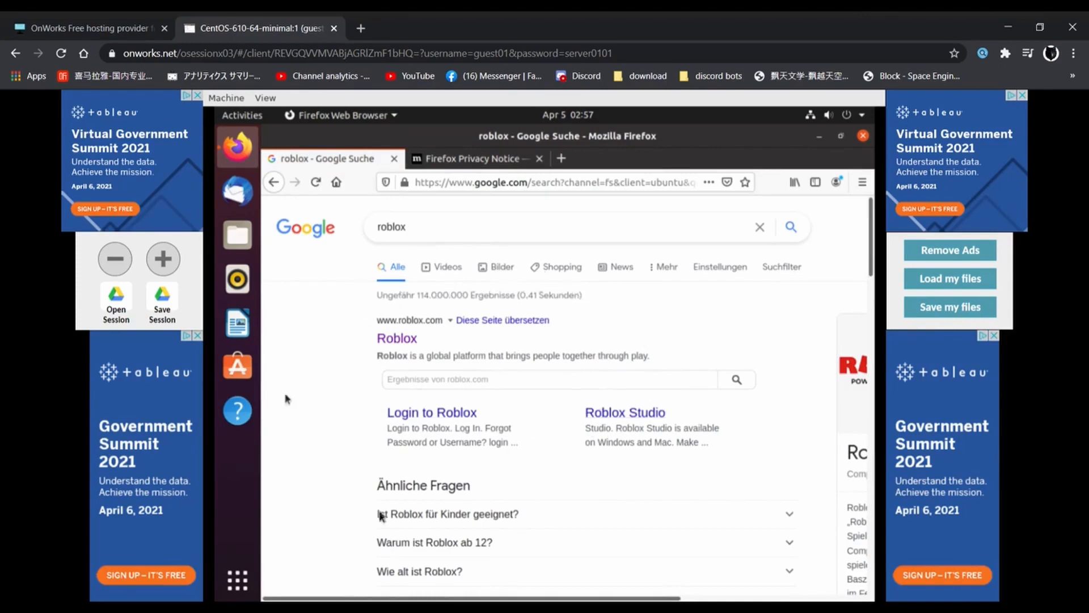
mouse_move(420, 339)
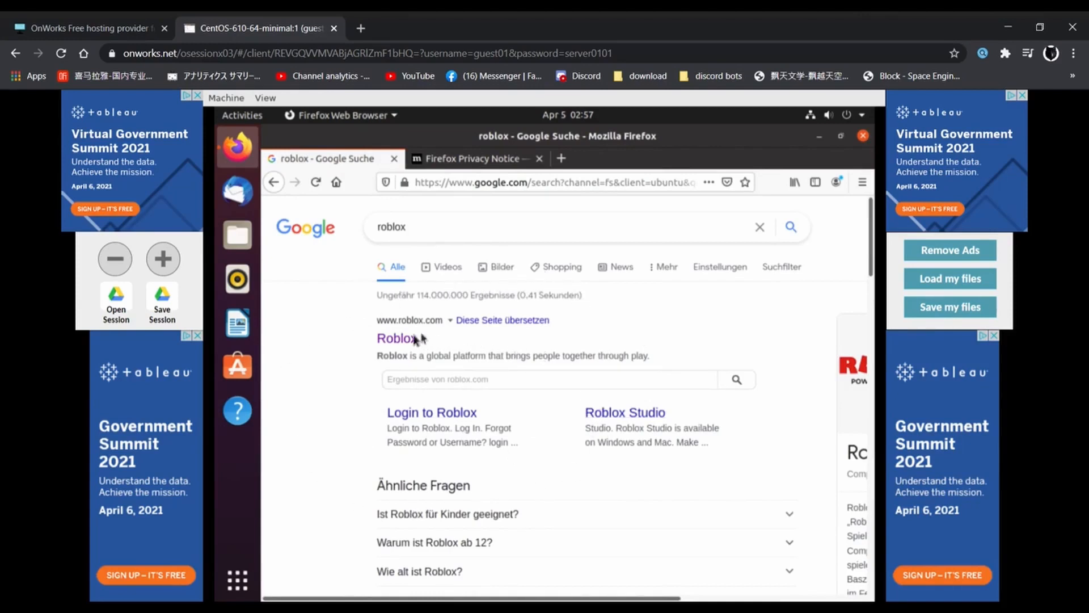
left_click(396, 338)
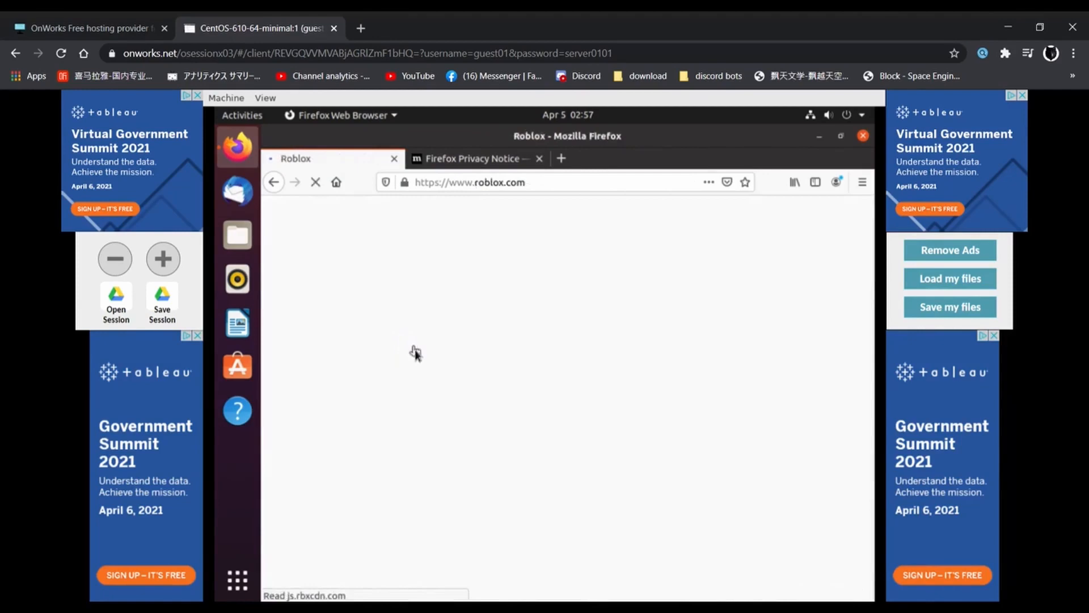